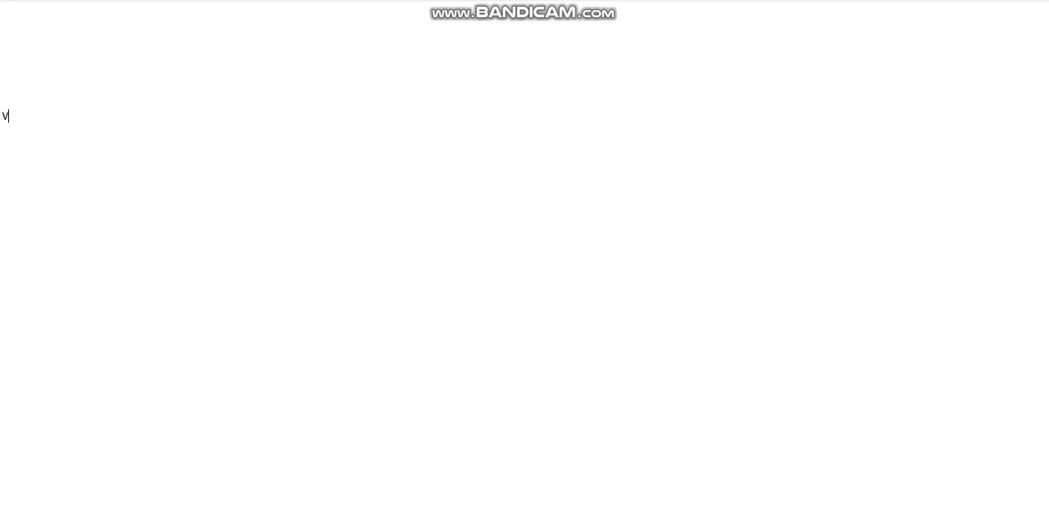
Step: Write the opening notes: VLANs, 4094, Why, and "12 bits --> vlan ID"
text(VLANs)
text(40)
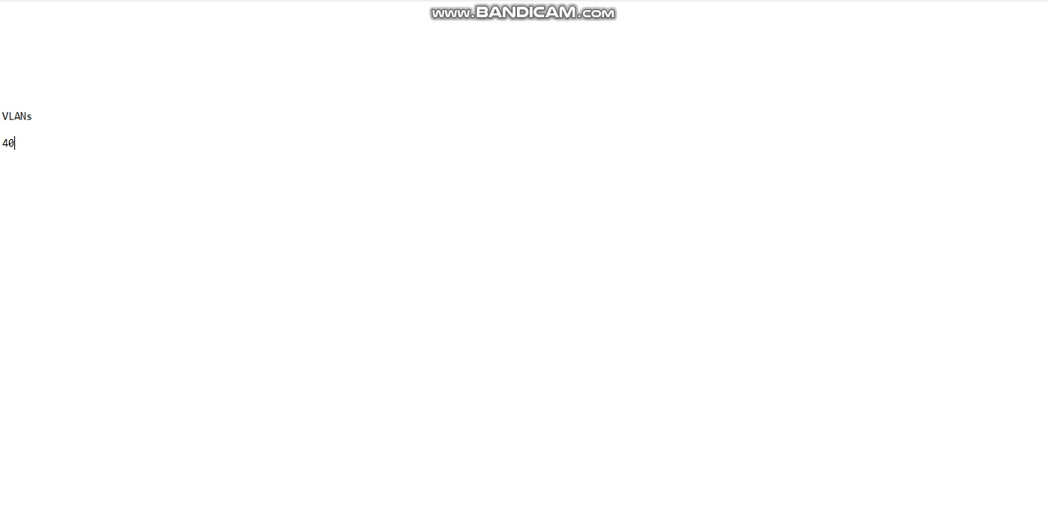
text(94)
text(12 bits)
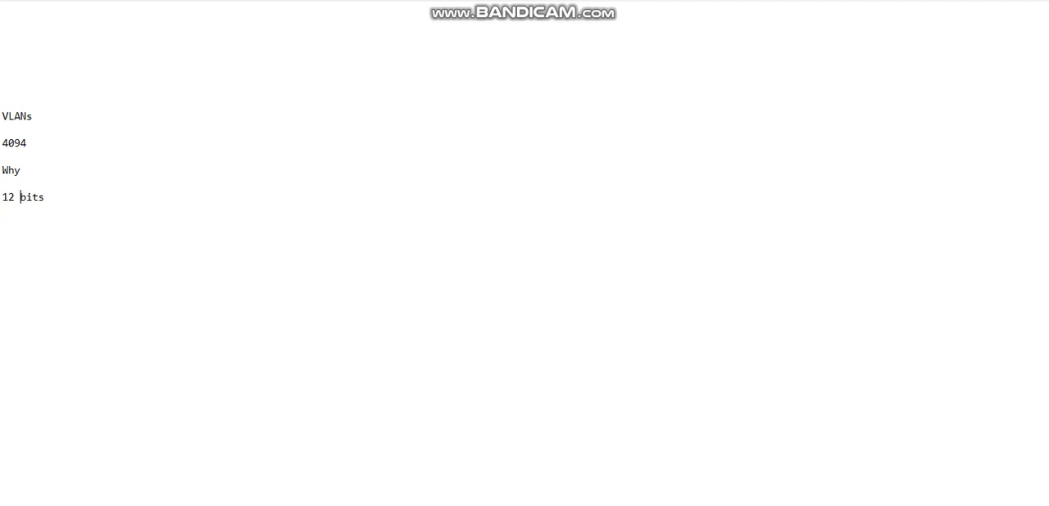
text(--)
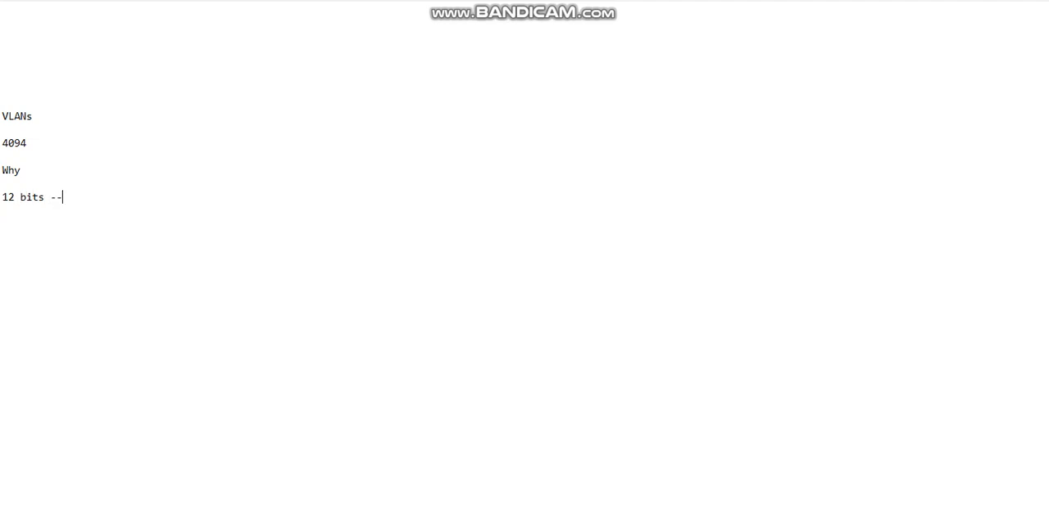
text(> vlan ID)
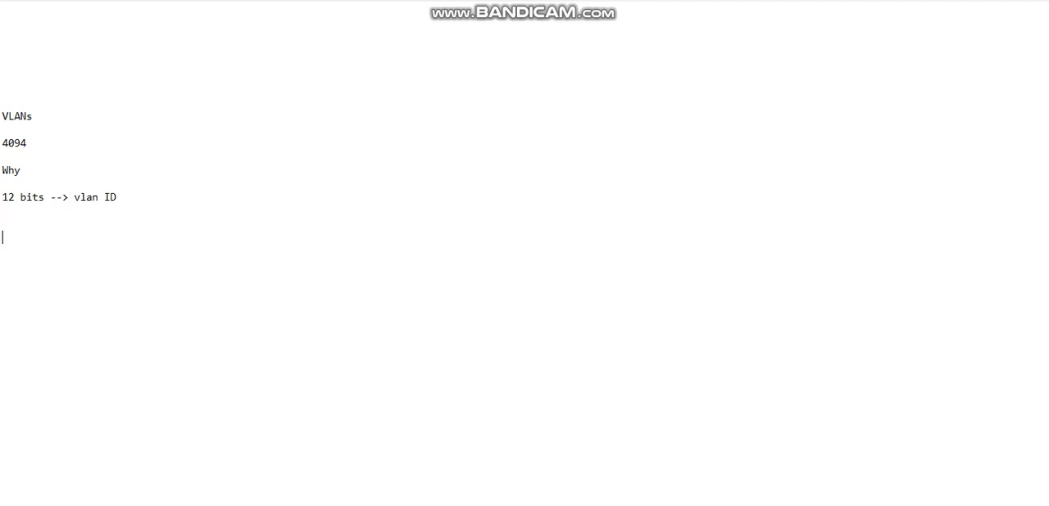
Step: Note that the Ethernet Header TAG is 2 bytes = 16 bits
text(Ether)
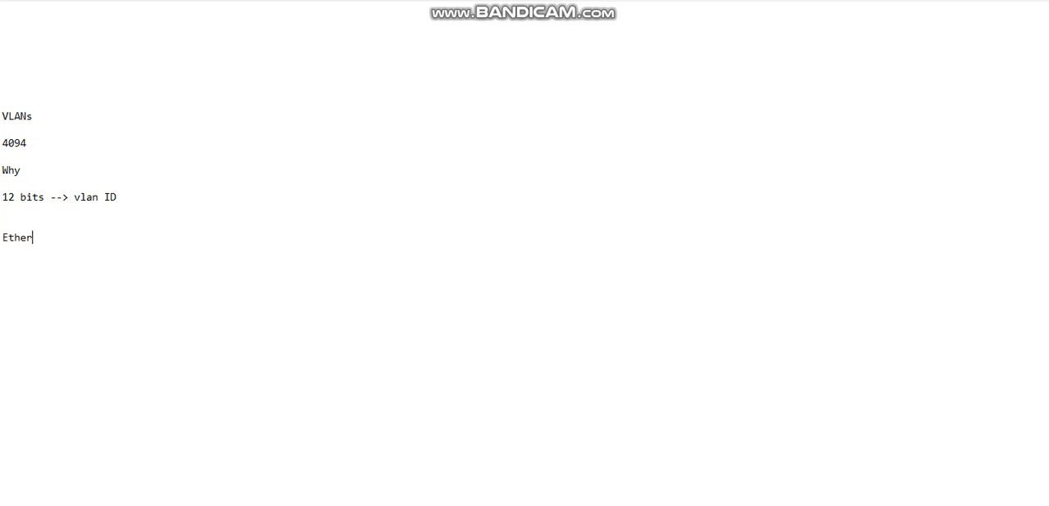
text(net H)
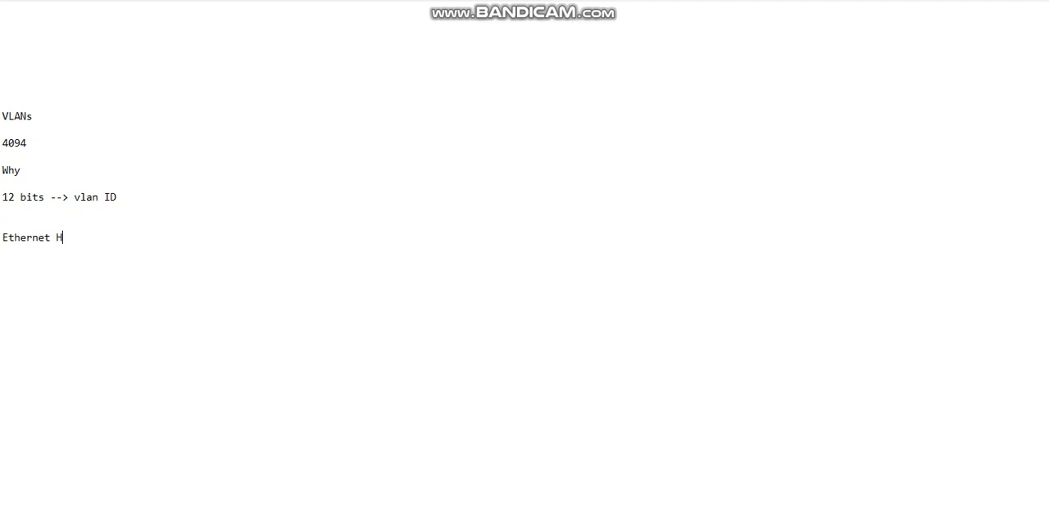
text(eader)
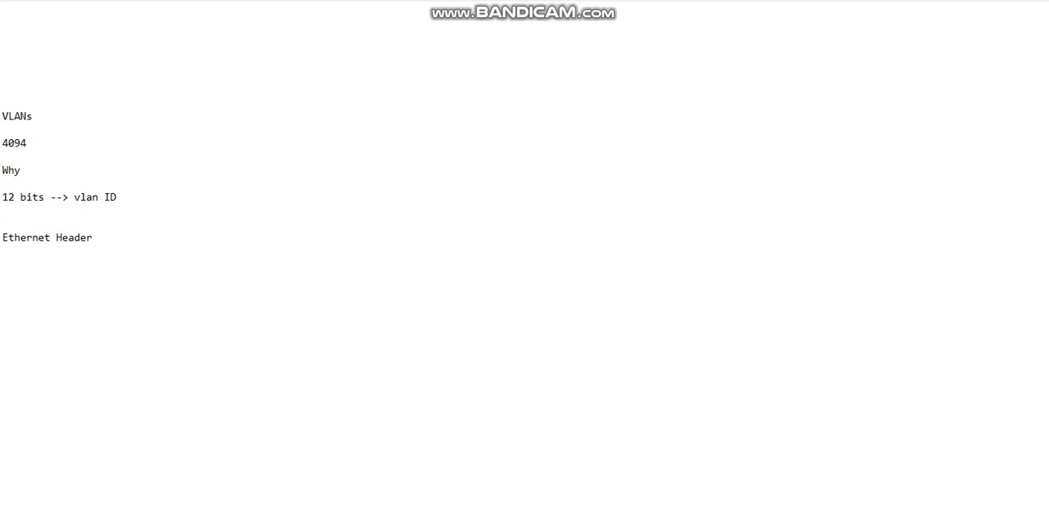
text(TAG)
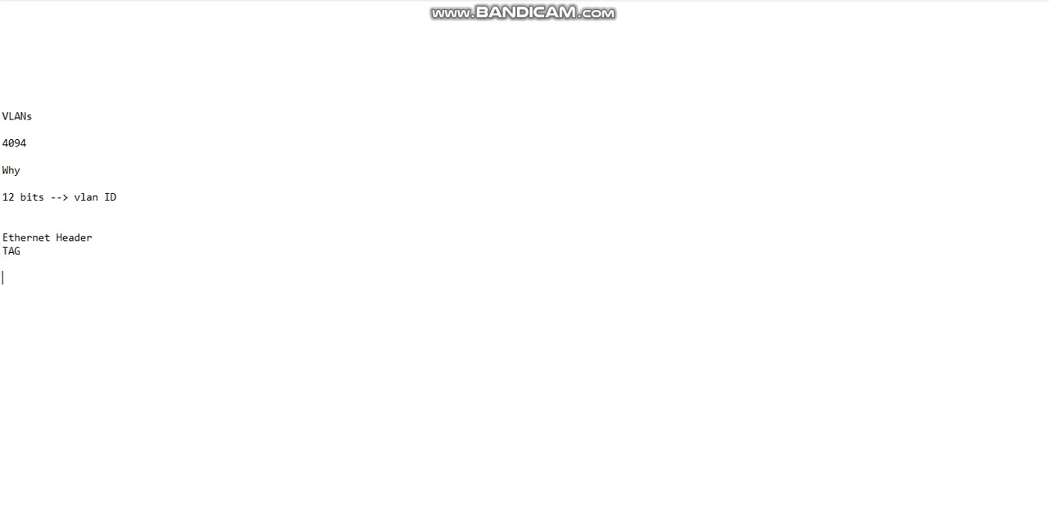
text(2 bytes)
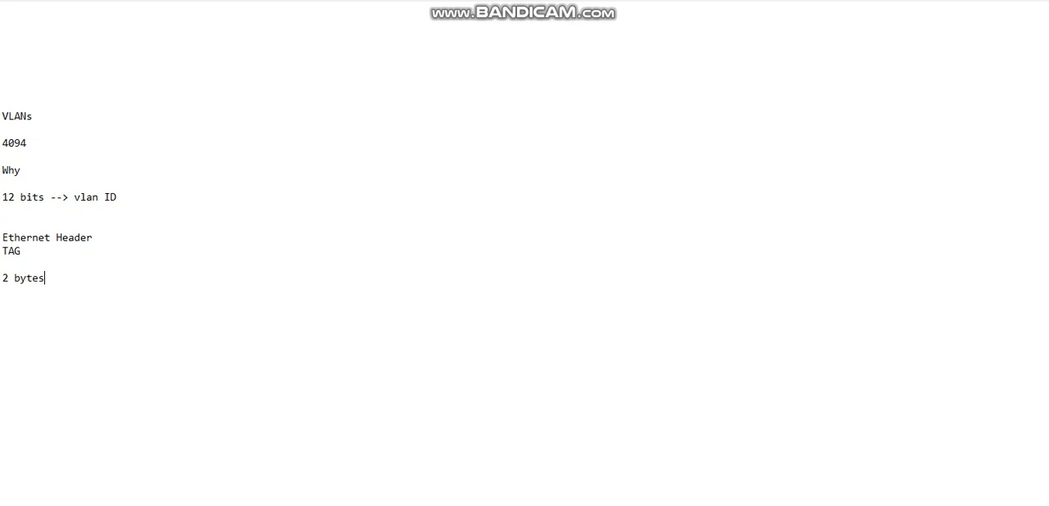
text(=)
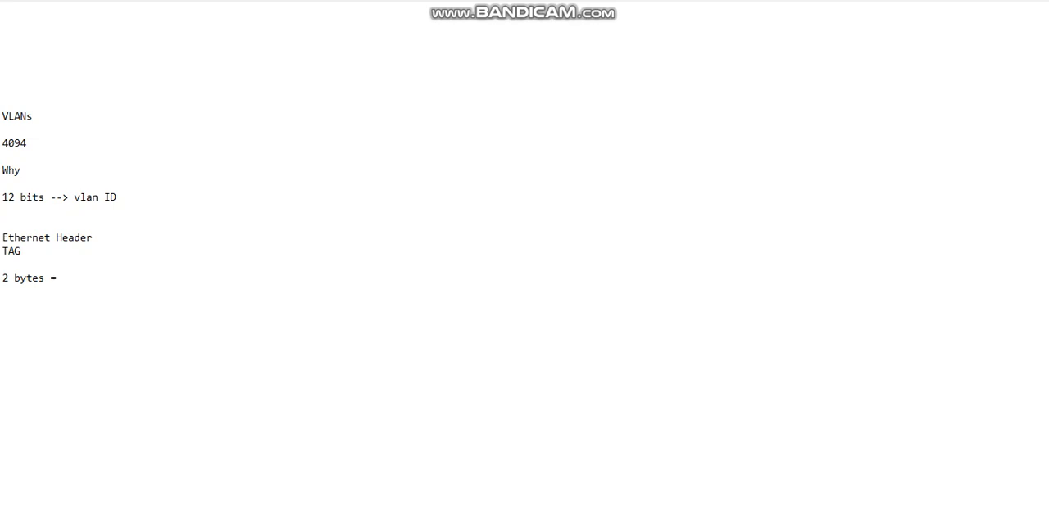
text(16 b)
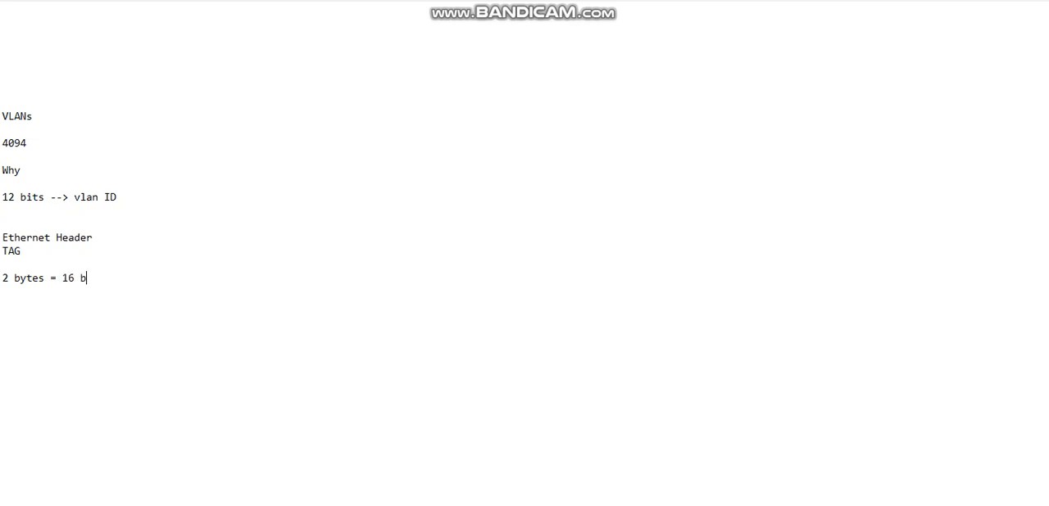
text(its)
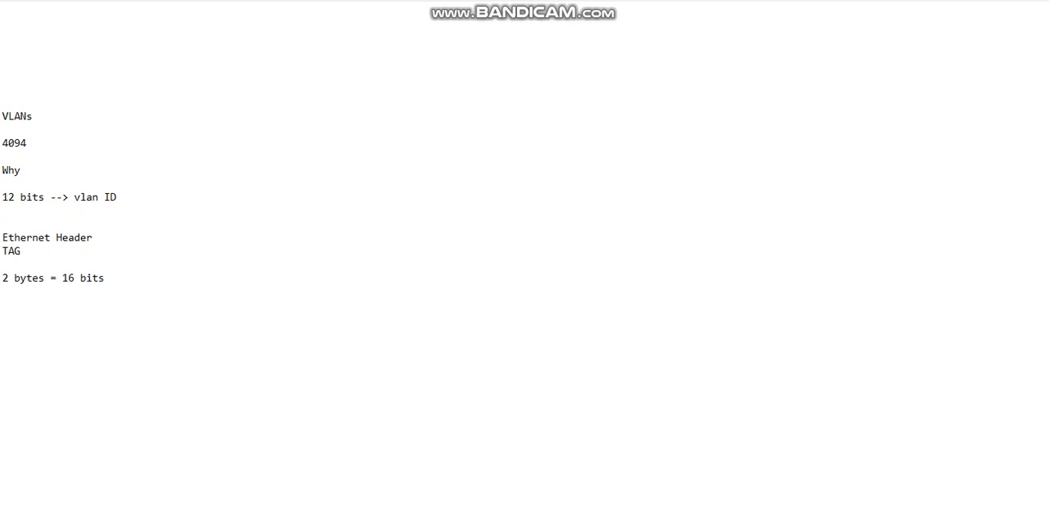
Step: Add a "TAG:" heading to start the tag field breakdown
text(T)
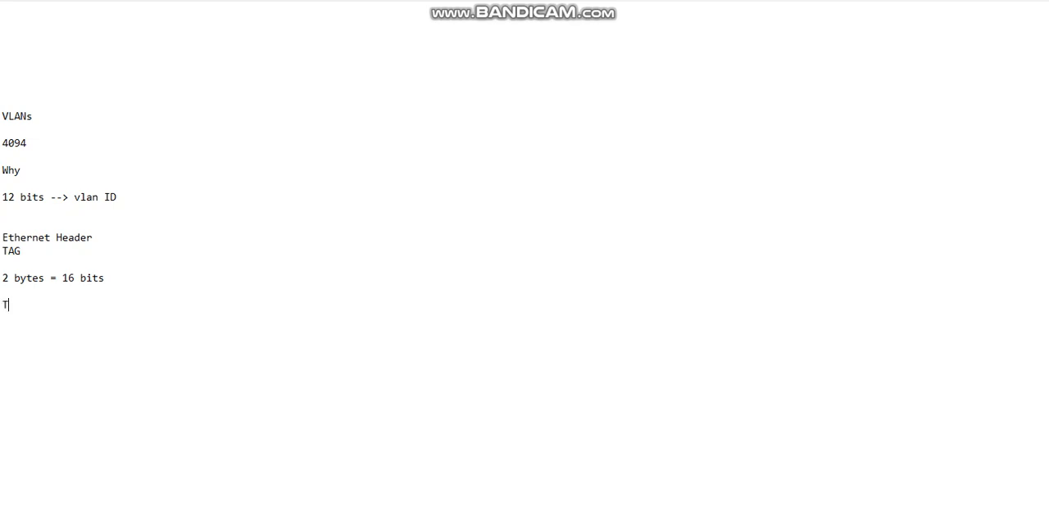
text(AG:)
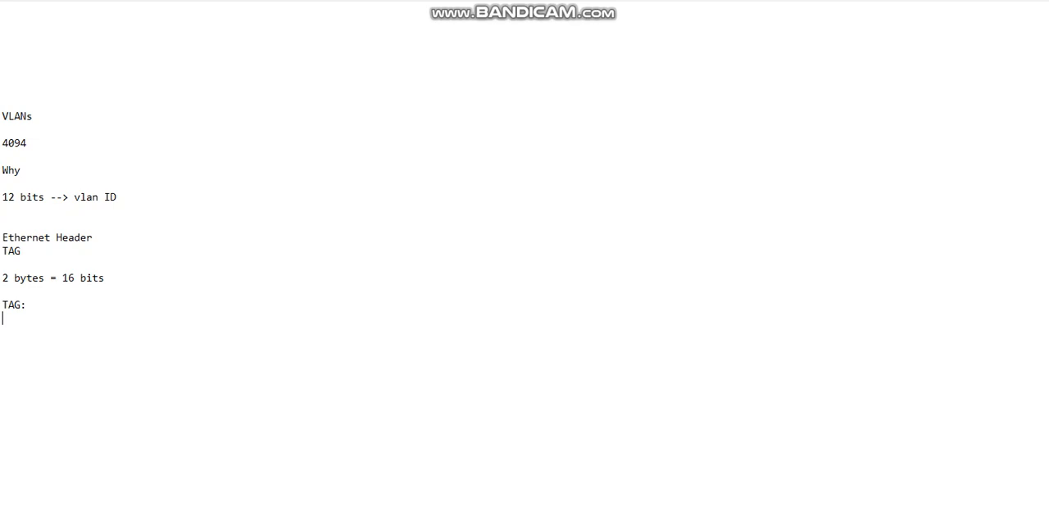
Step: List the tag fields Priority, CFI and VLAN ID with arrows for their sizes
text(1))
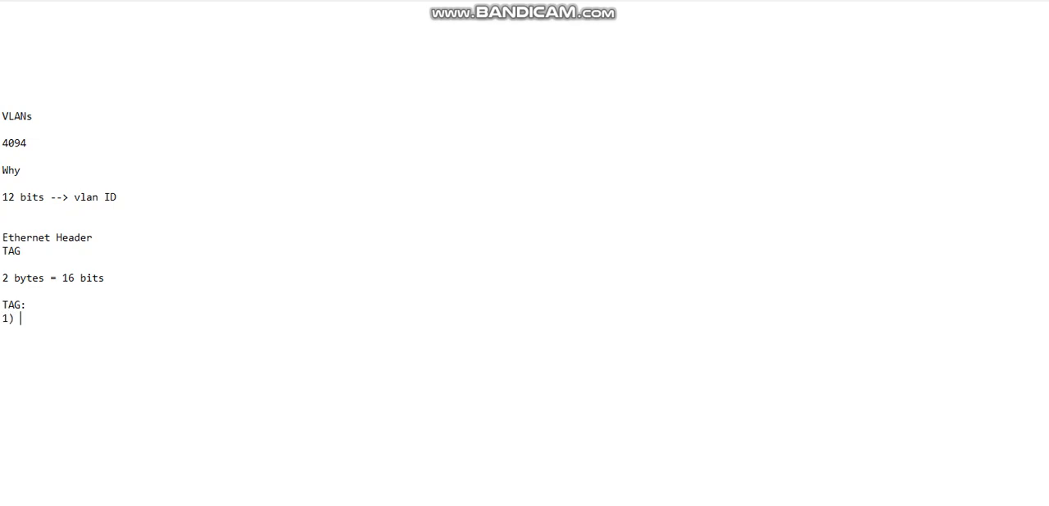
text(Priority -- >)
text(2))
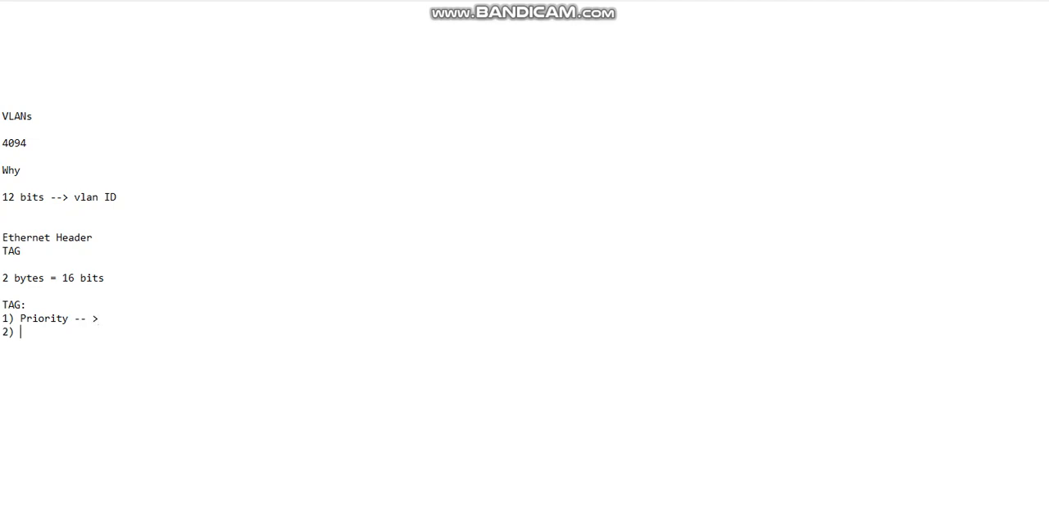
text(CFI)
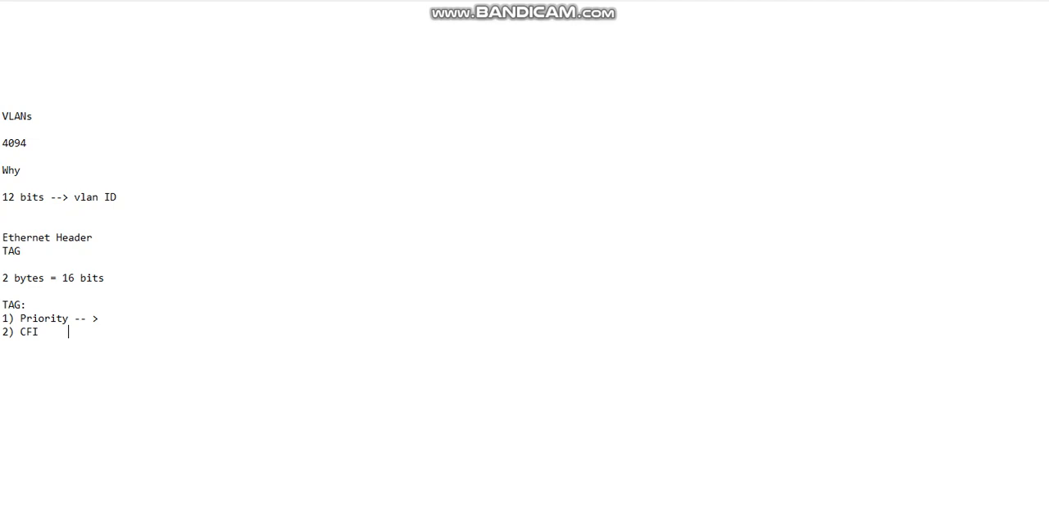
text(--)
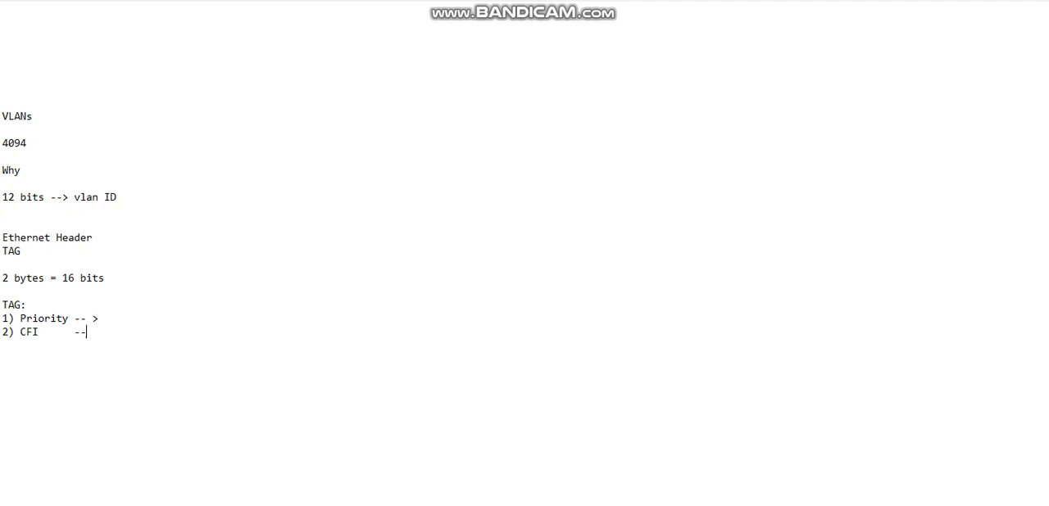
text(>)
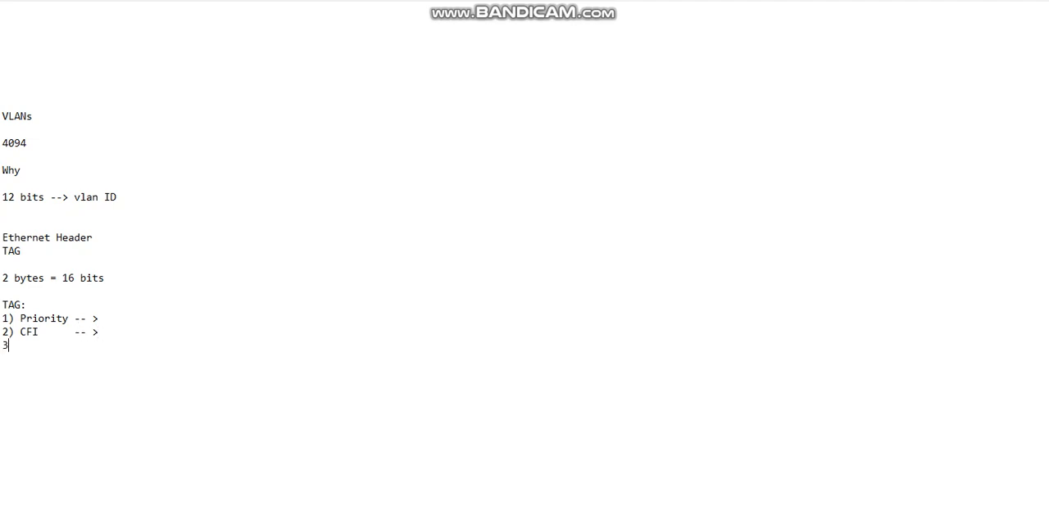
text())
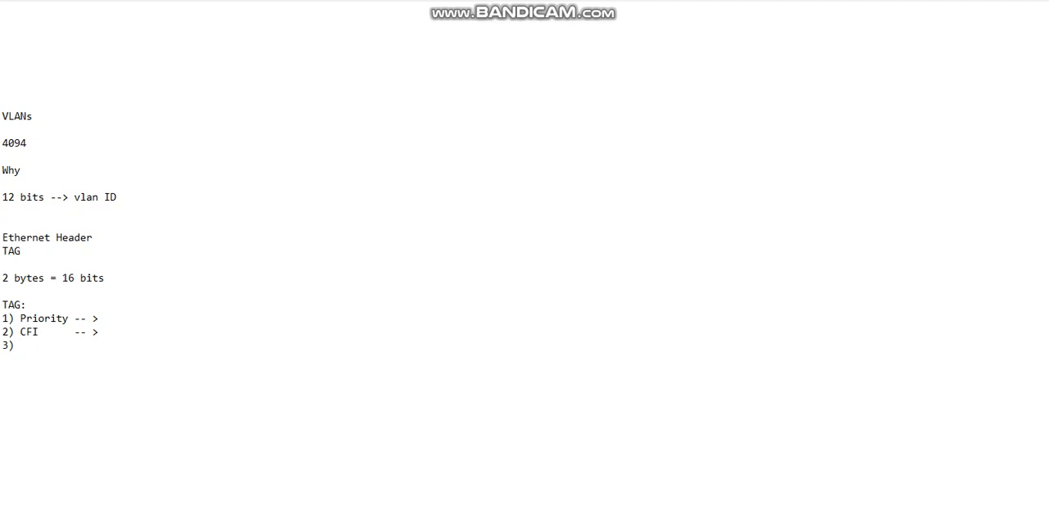
text(VLAN ID)
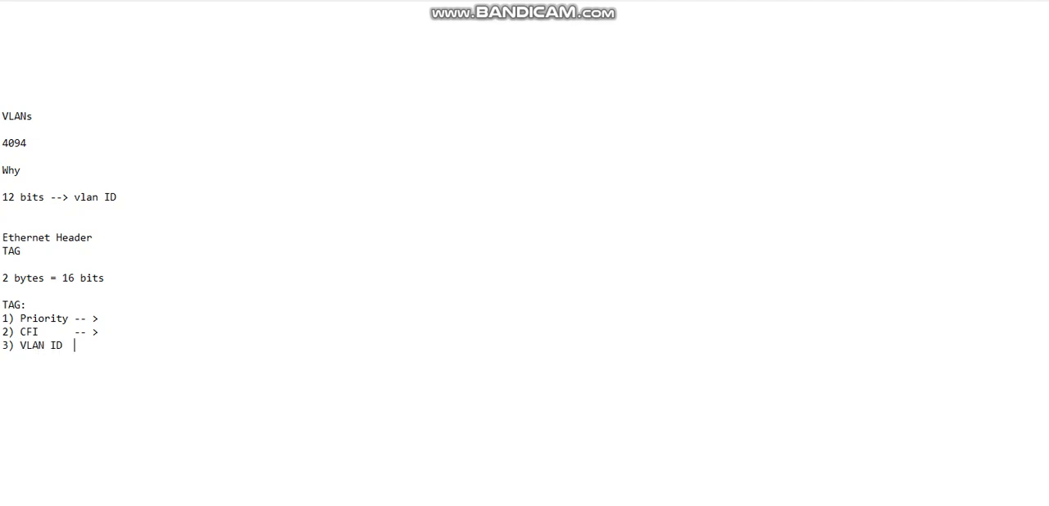
text(-- >)
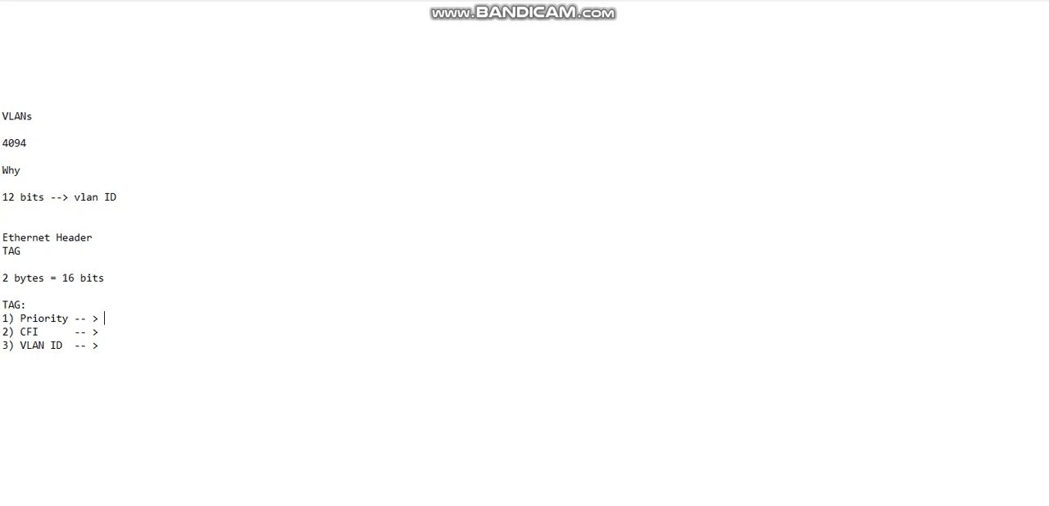
Step: Fill in the field sizes: Priority 3, CFI 1 and VLAN ID 12 bits
text(3)
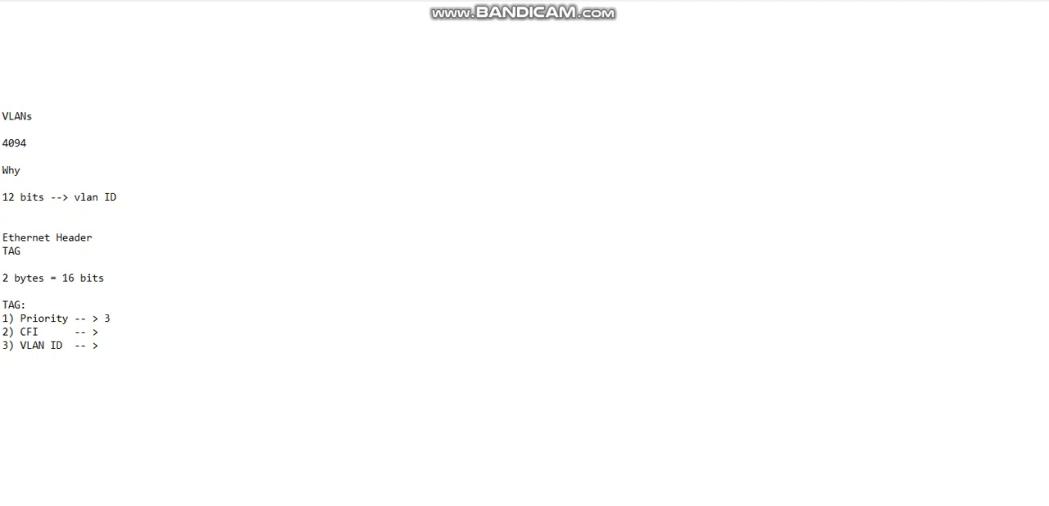
text(1)
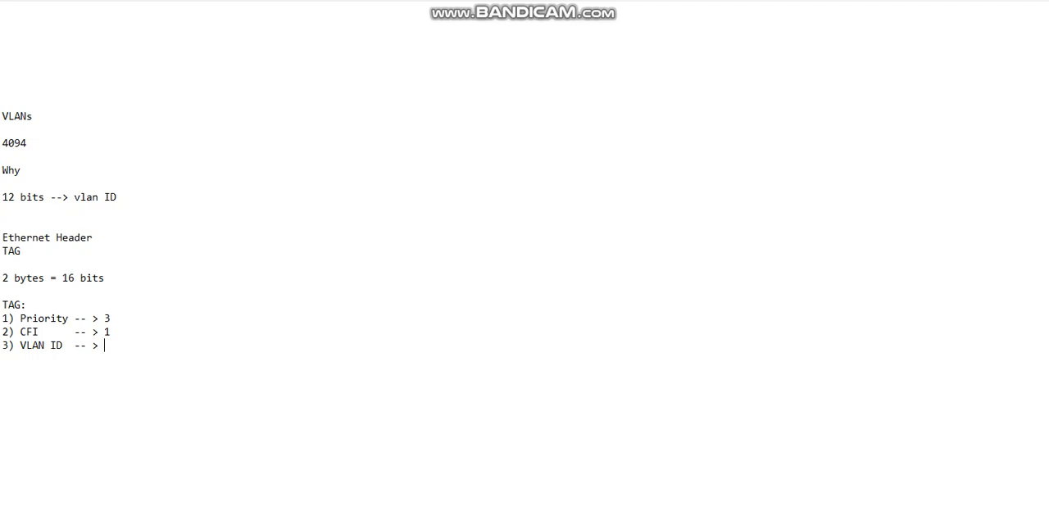
text(12 bits)
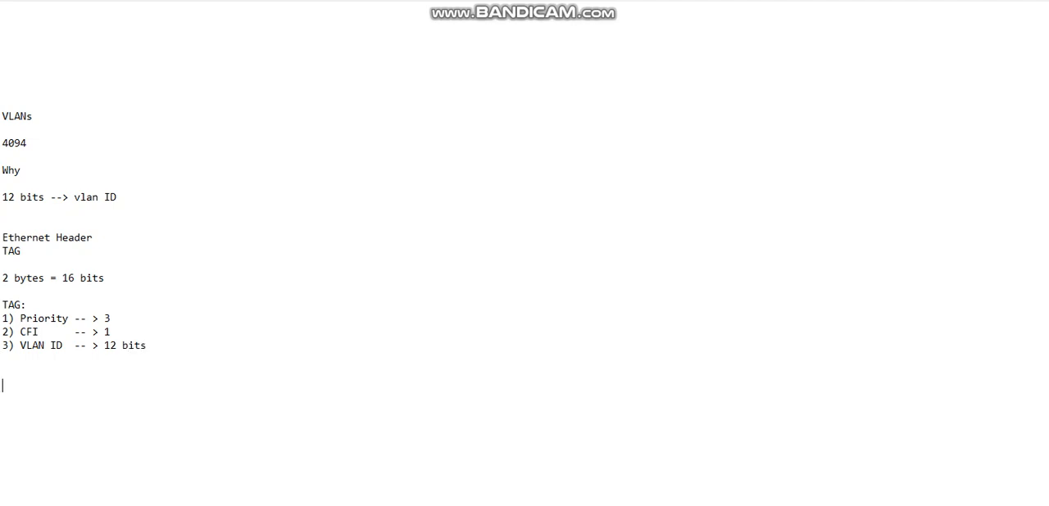
Step: Note the calculations 2*12 = 4096 and 0-4095 = 4096 on separate lines
text(2*)
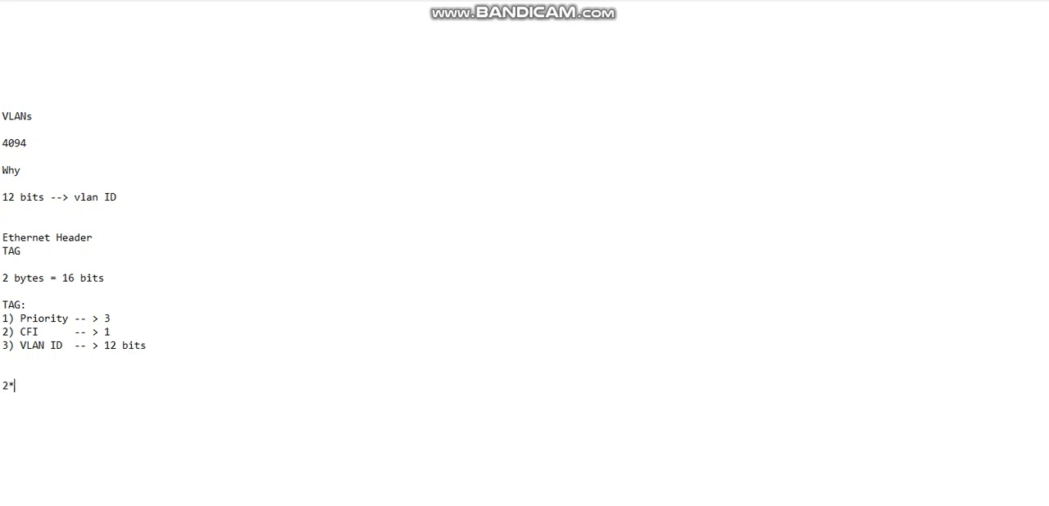
text(12 =)
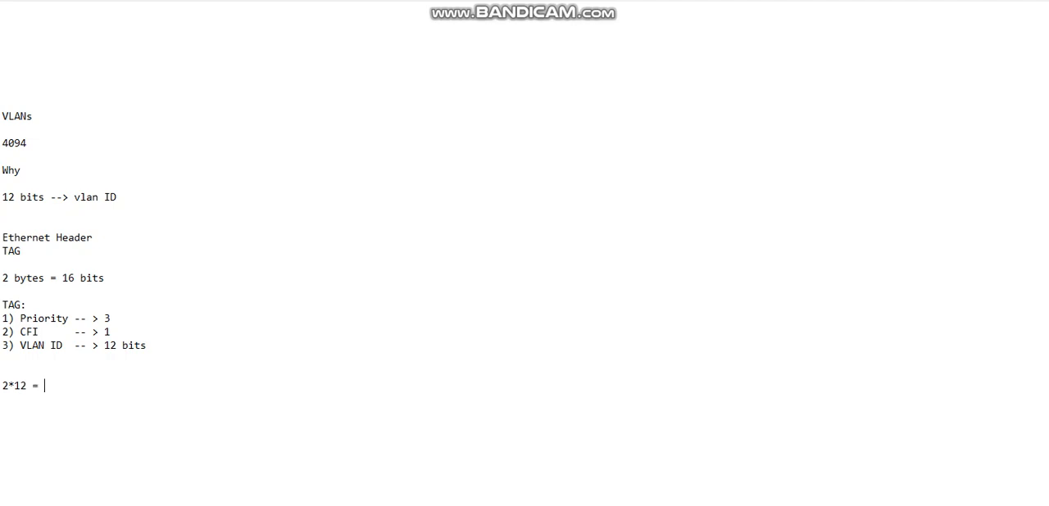
text(4096)
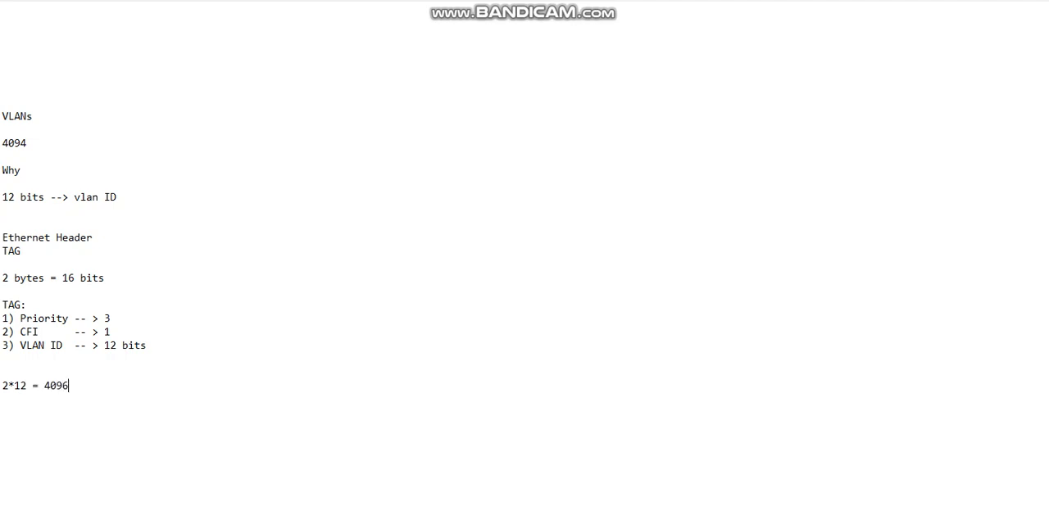
key(Return)
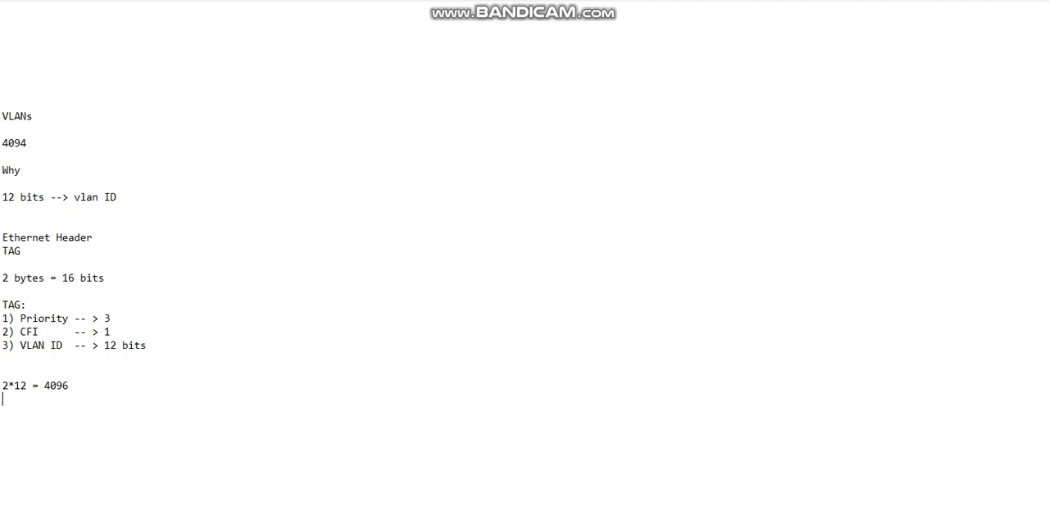
text(0)
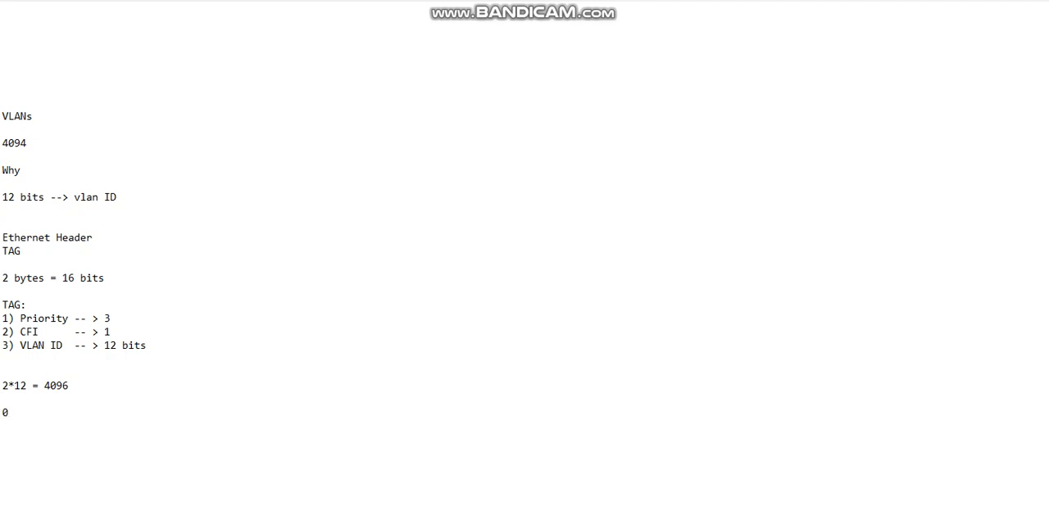
text(-)
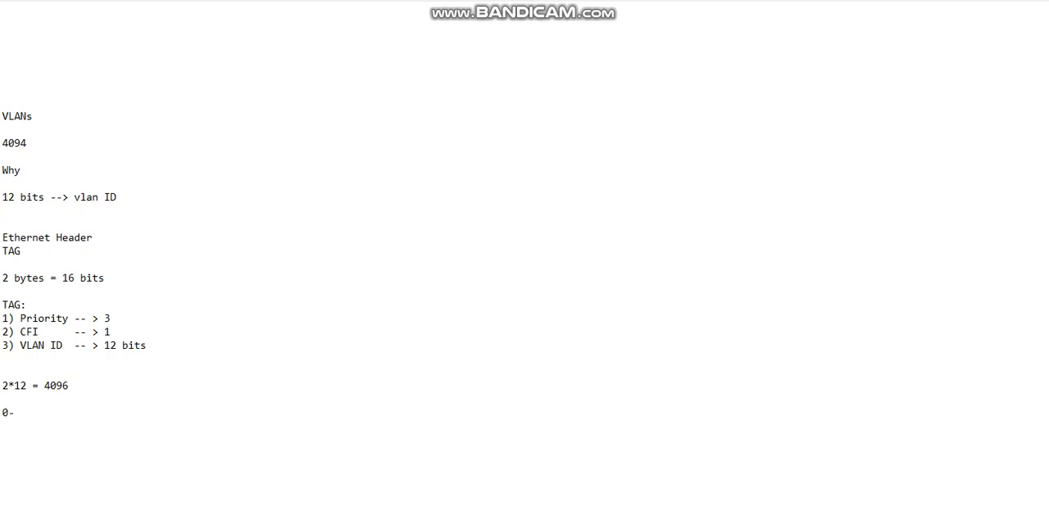
text(409)
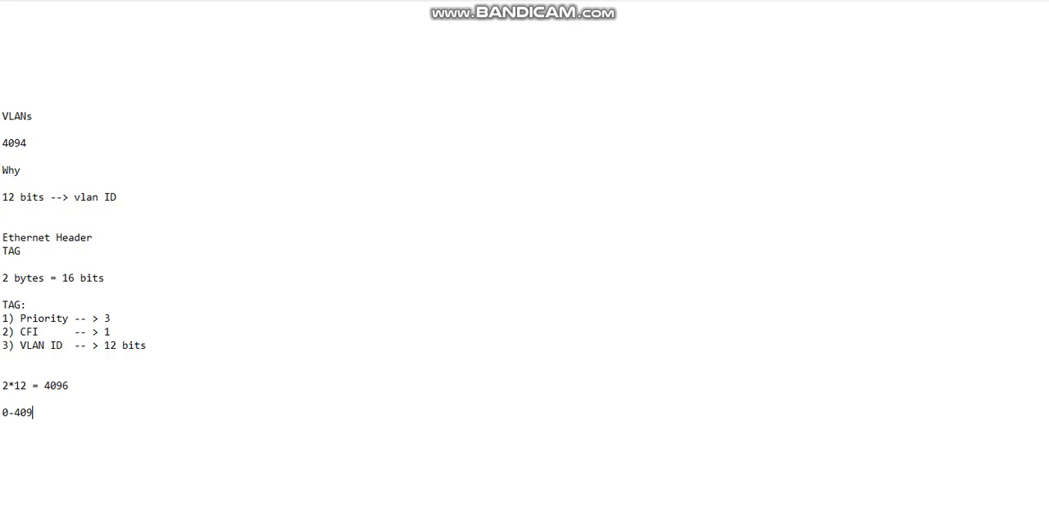
text(5)
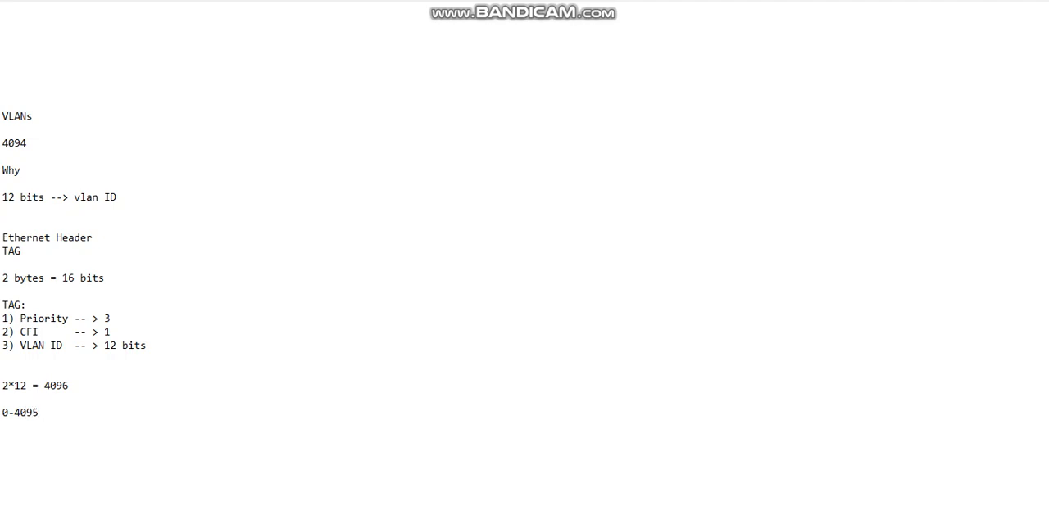
text(= 409)
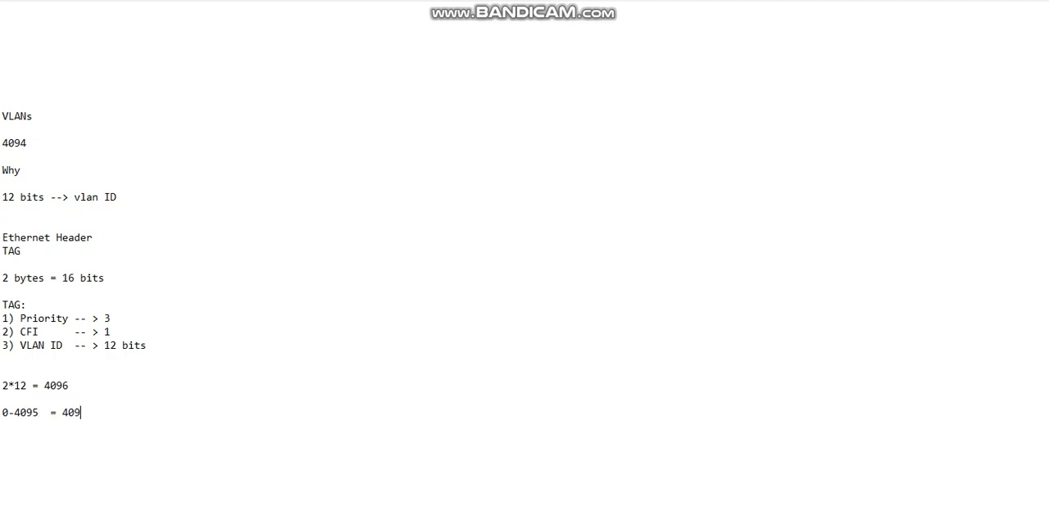
text(6)
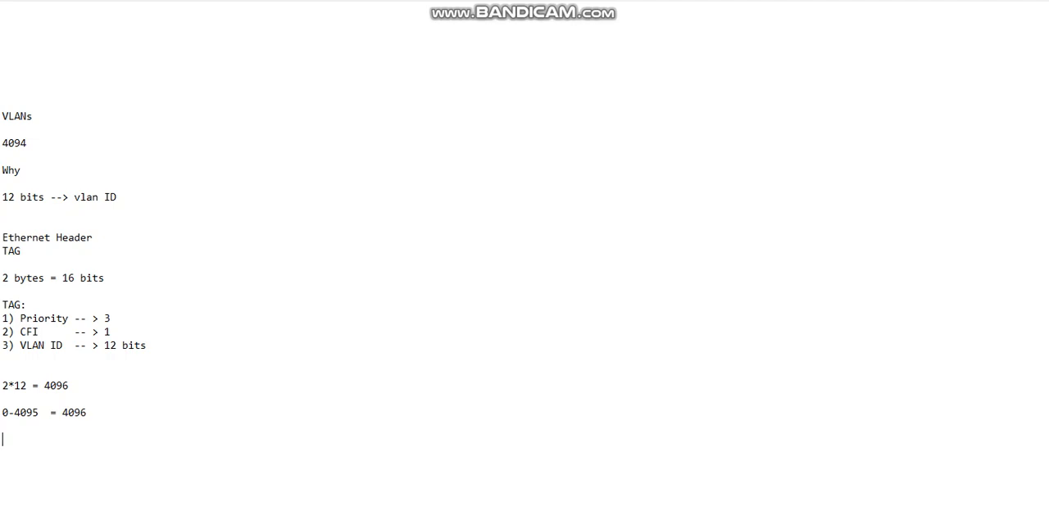
Step: Add that 0 and 4095 are reserved, leaving the usable range 1 - 4094
text(0 and 409)
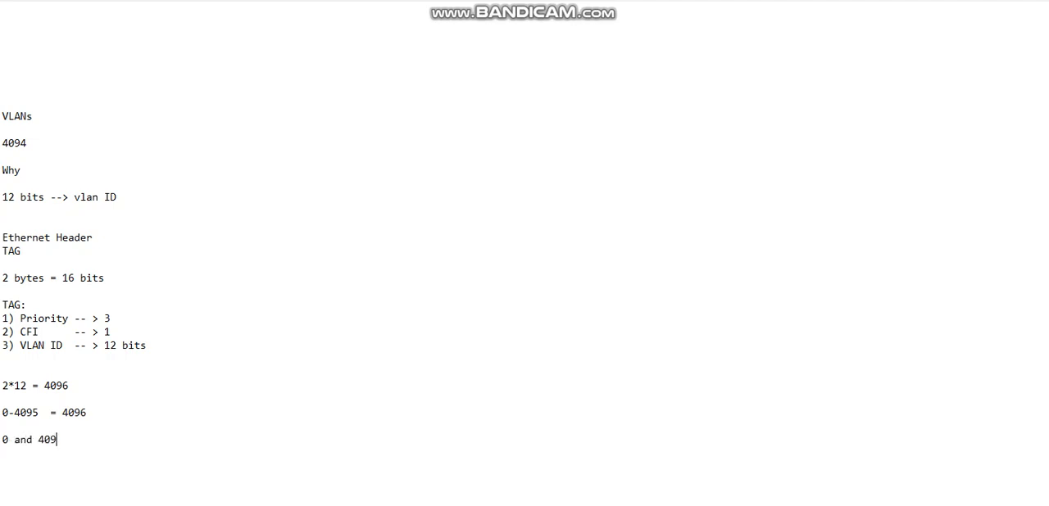
text(5 are reser)
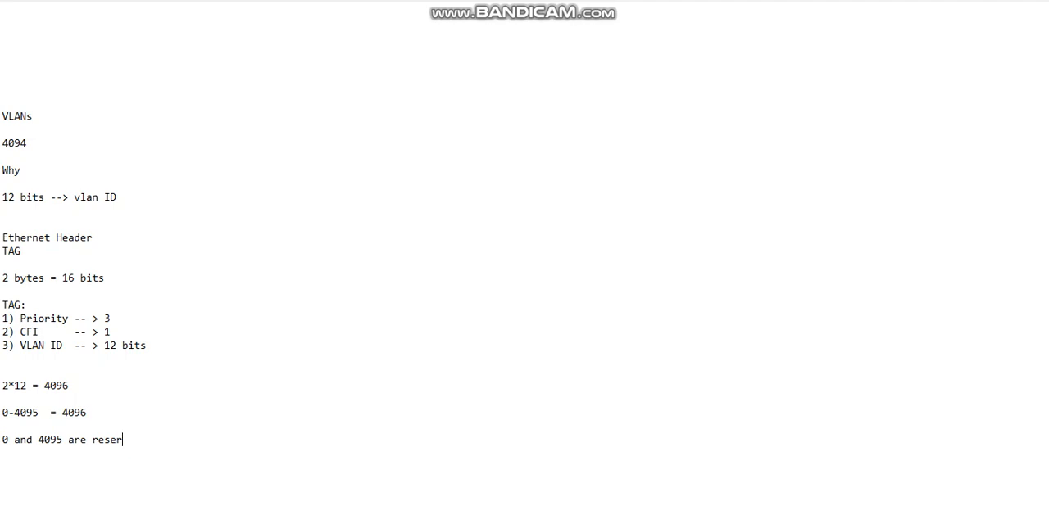
text(ved)
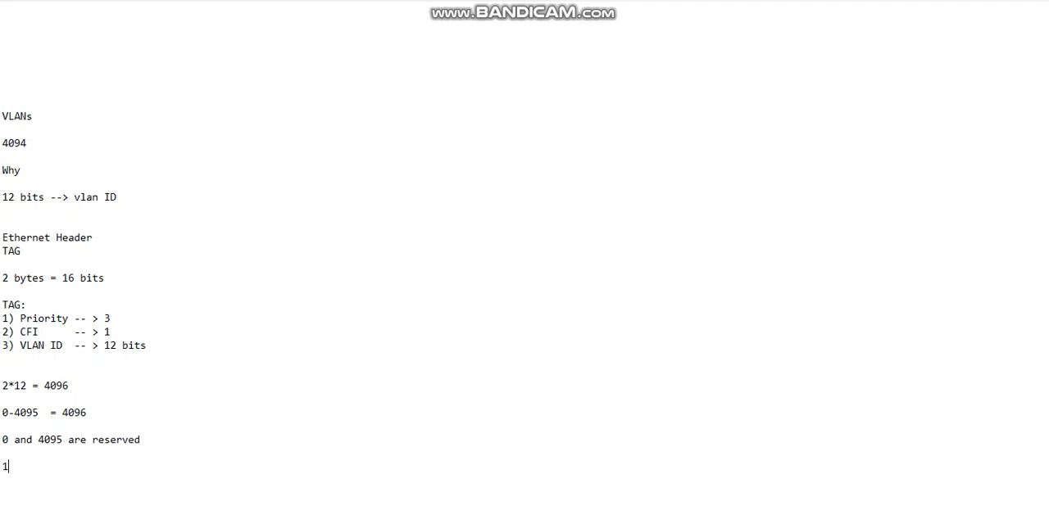
text(-)
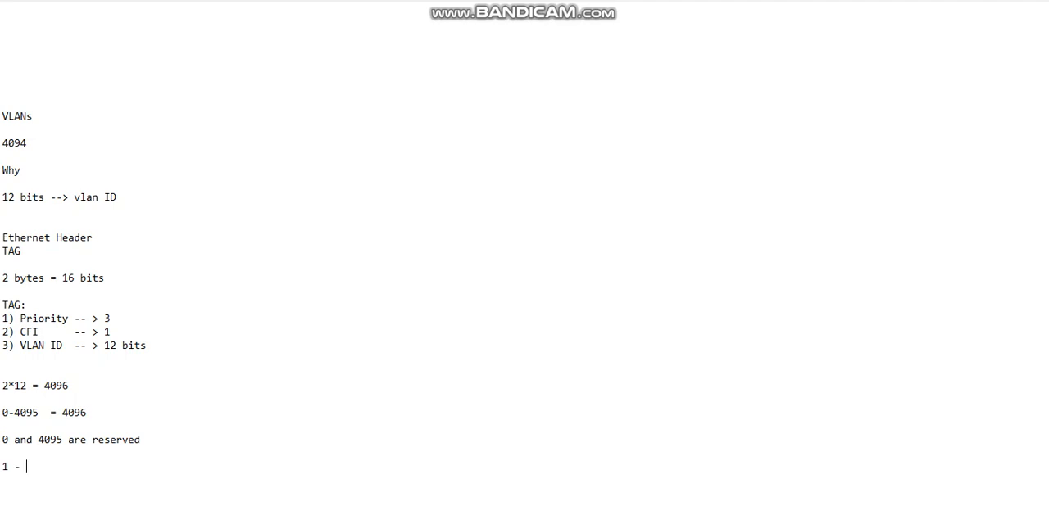
text(4)
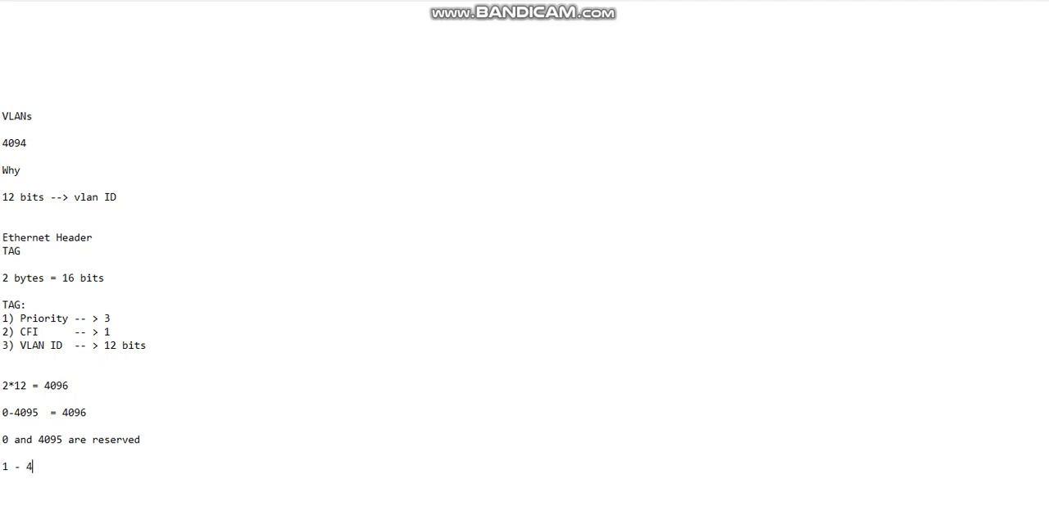
text(094)
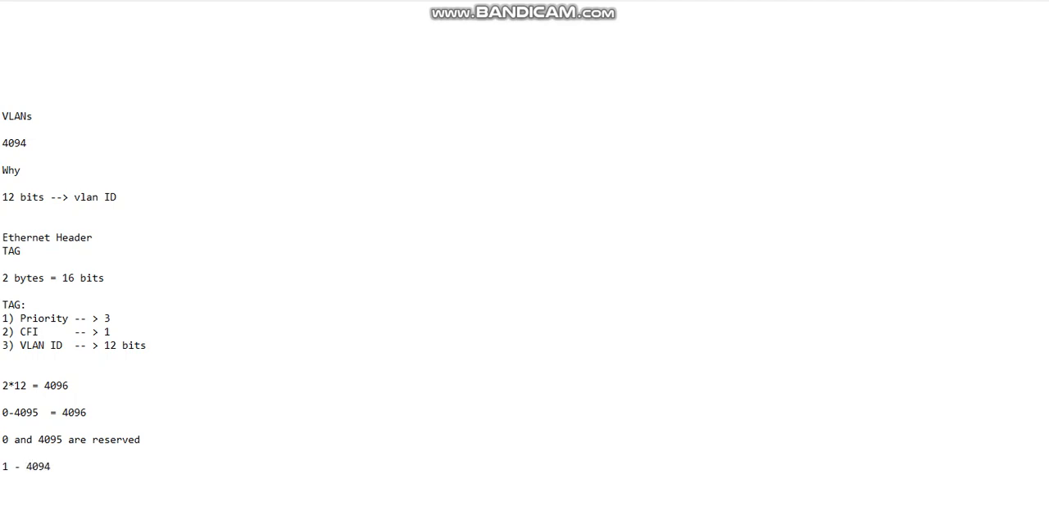